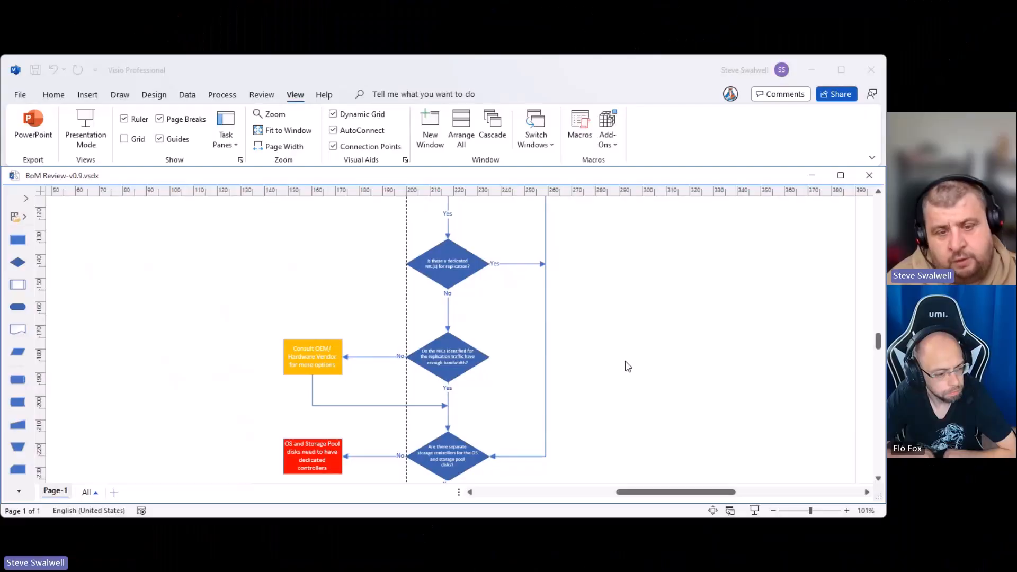
{"action": "mouse_move", "coordinate": [865, 363]}
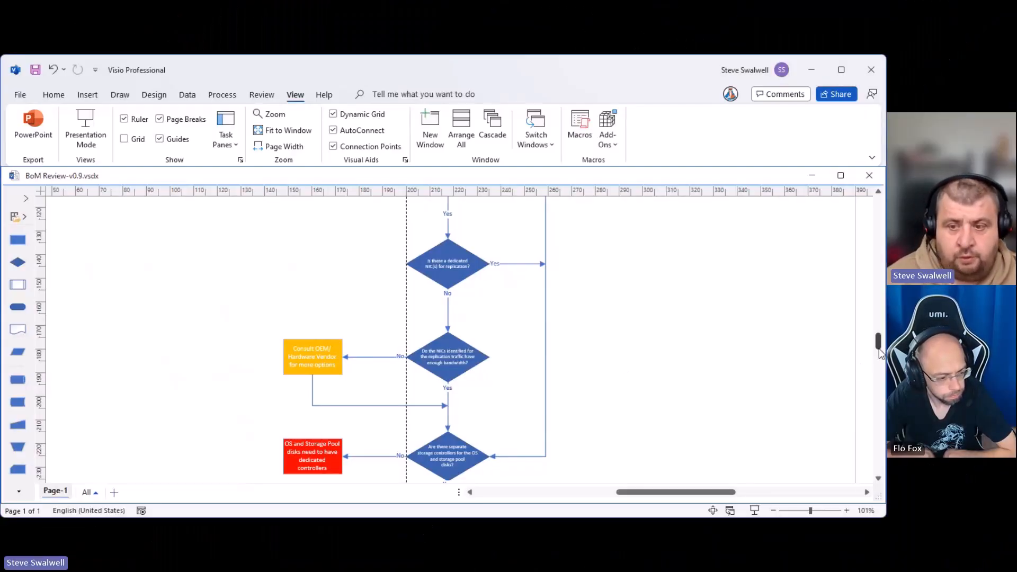
{"action": "scroll", "scroll_direction": "down", "scroll_amount": 3}
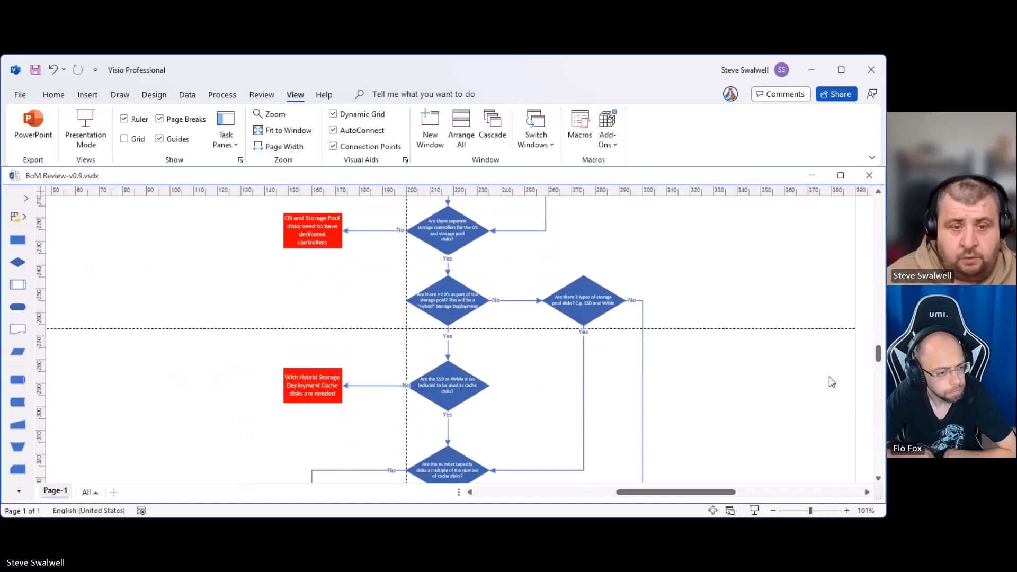
{"action": "mouse_move", "coordinate": [746, 266]}
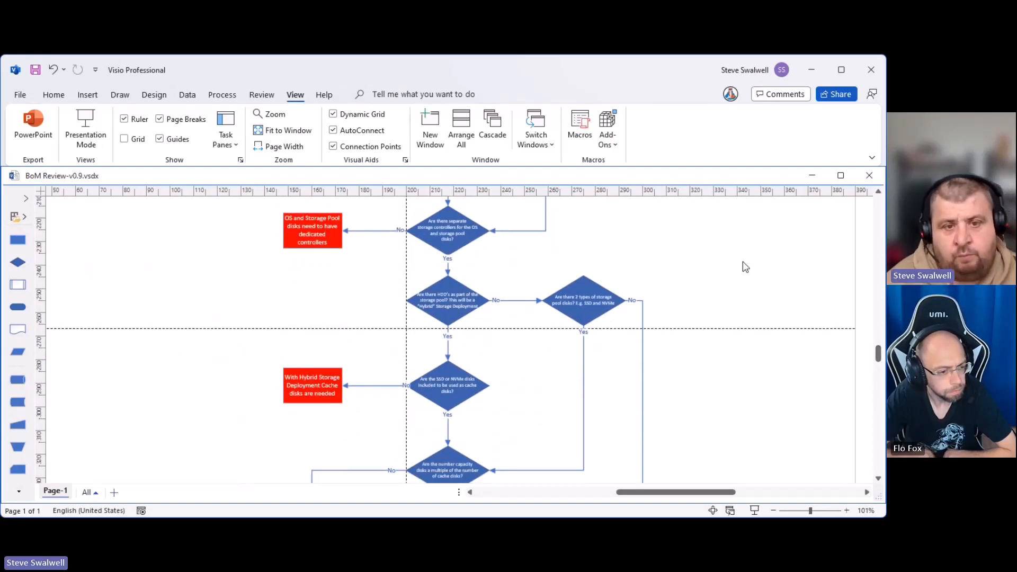
{"action": "mouse_move", "coordinate": [730, 263]}
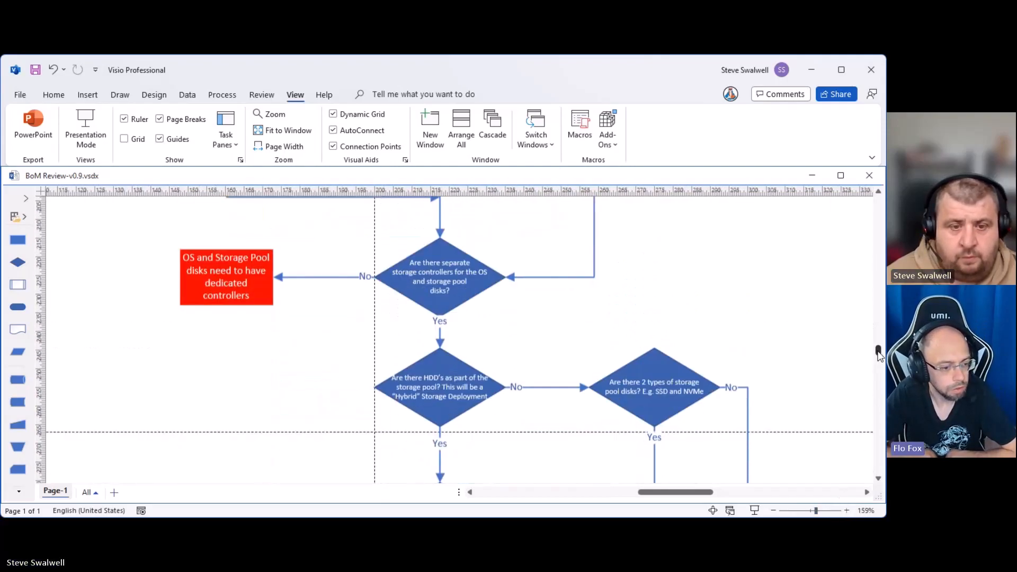
{"action": "scroll", "scroll_direction": "down", "scroll_amount": 3}
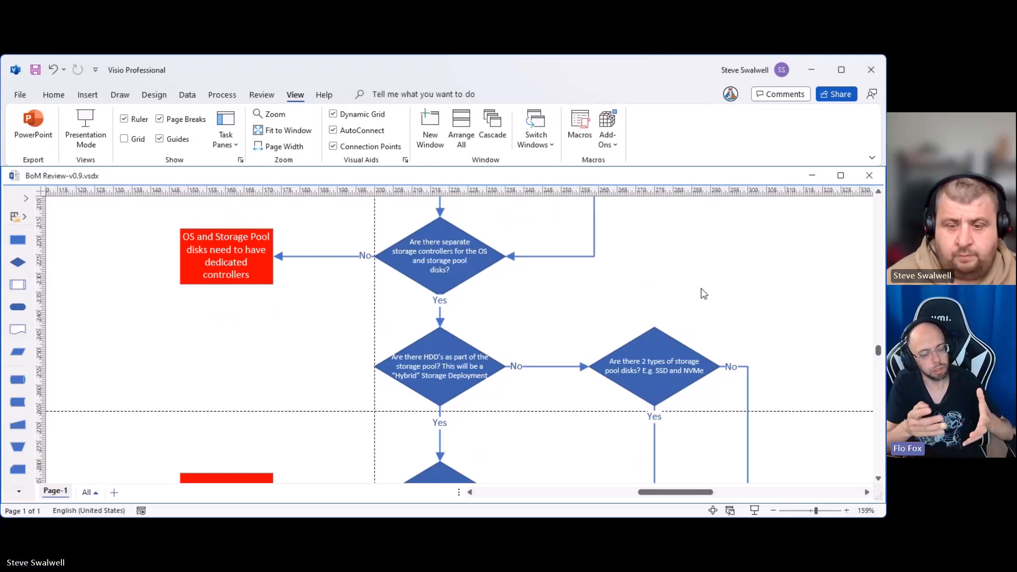
{"action": "mouse_move", "coordinate": [730, 286]}
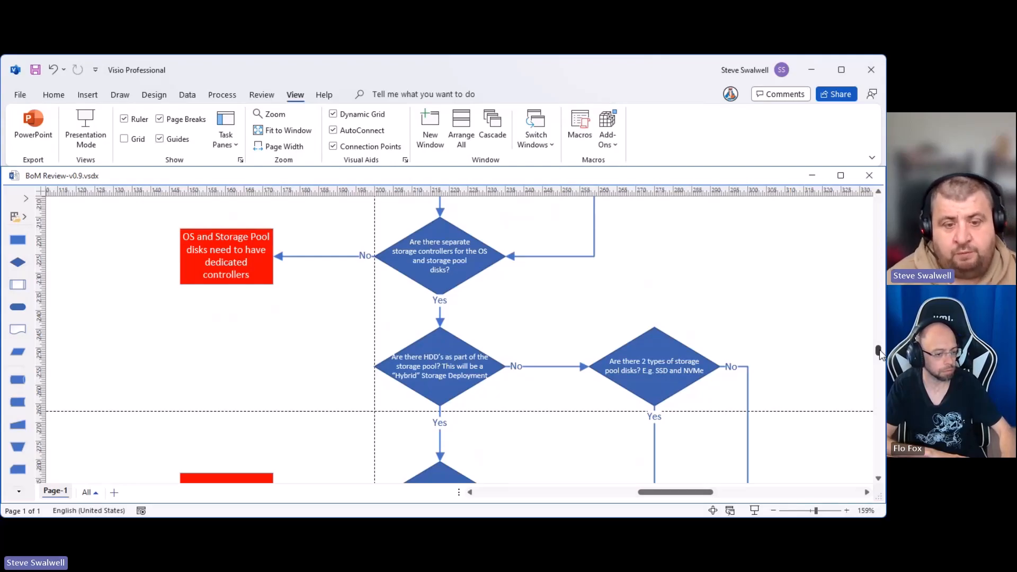
{"action": "scroll", "scroll_direction": "down", "scroll_amount": 3}
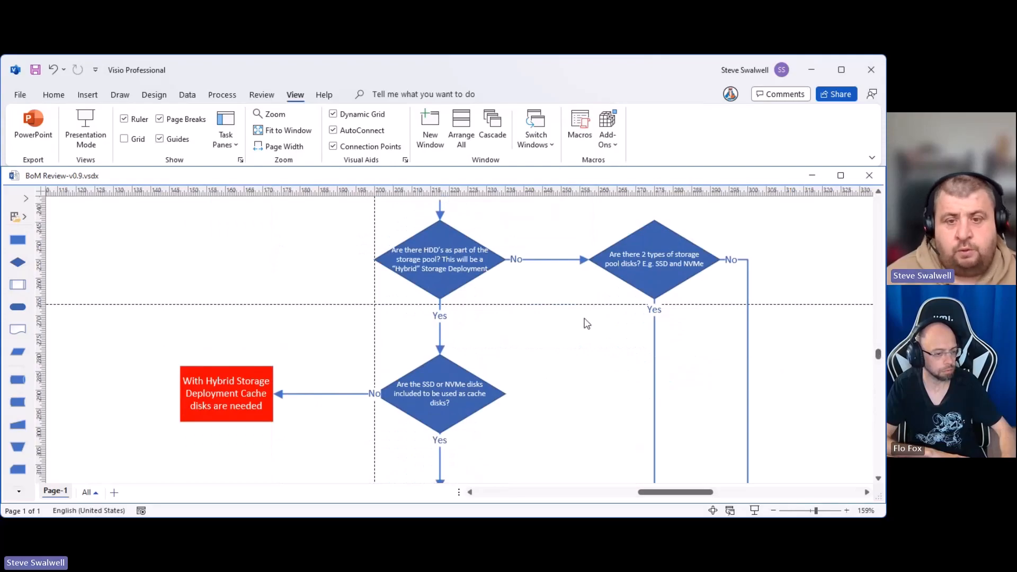
{"action": "mouse_move", "coordinate": [610, 367]}
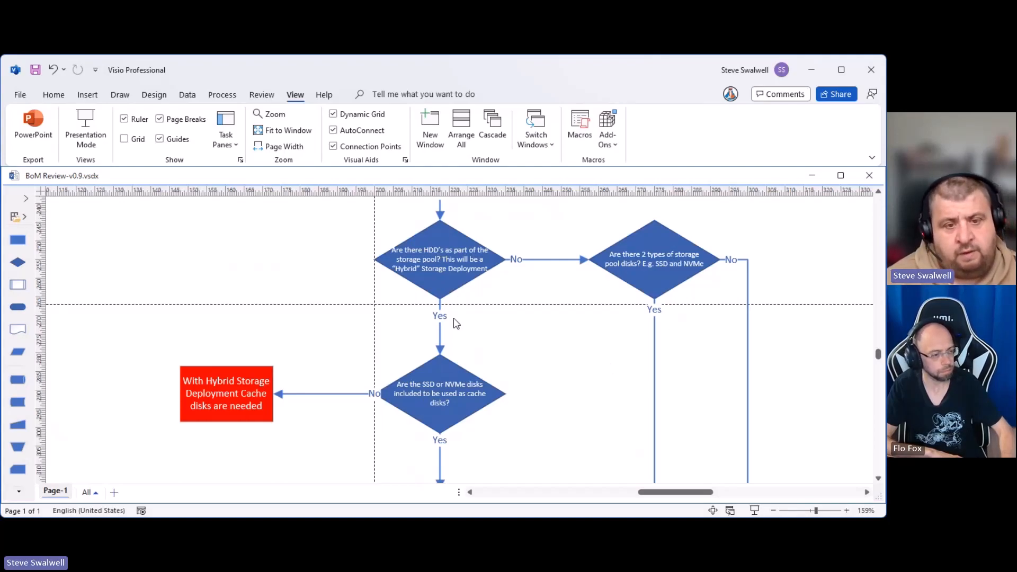
{"action": "mouse_move", "coordinate": [447, 285]}
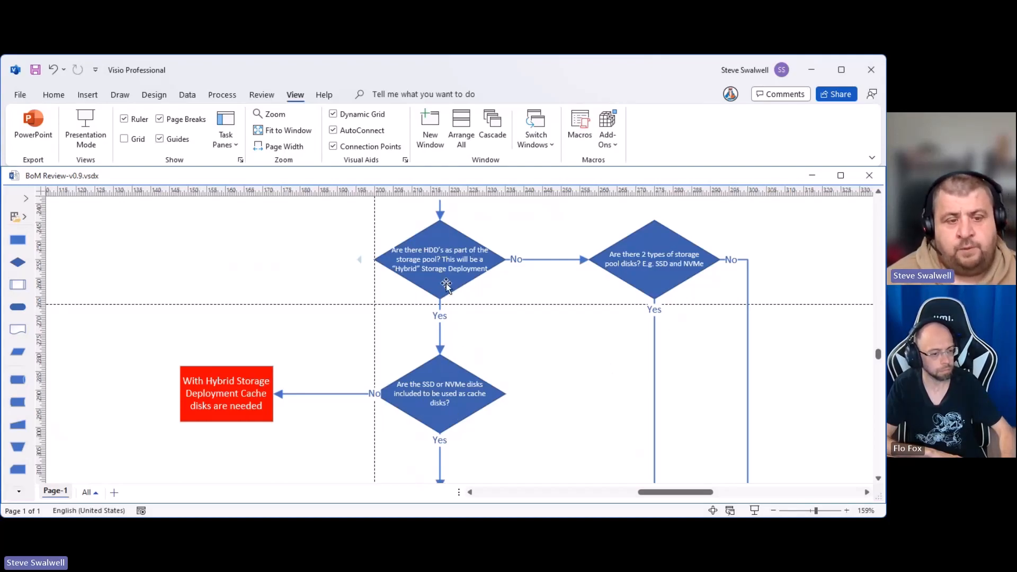
{"action": "mouse_move", "coordinate": [442, 284]}
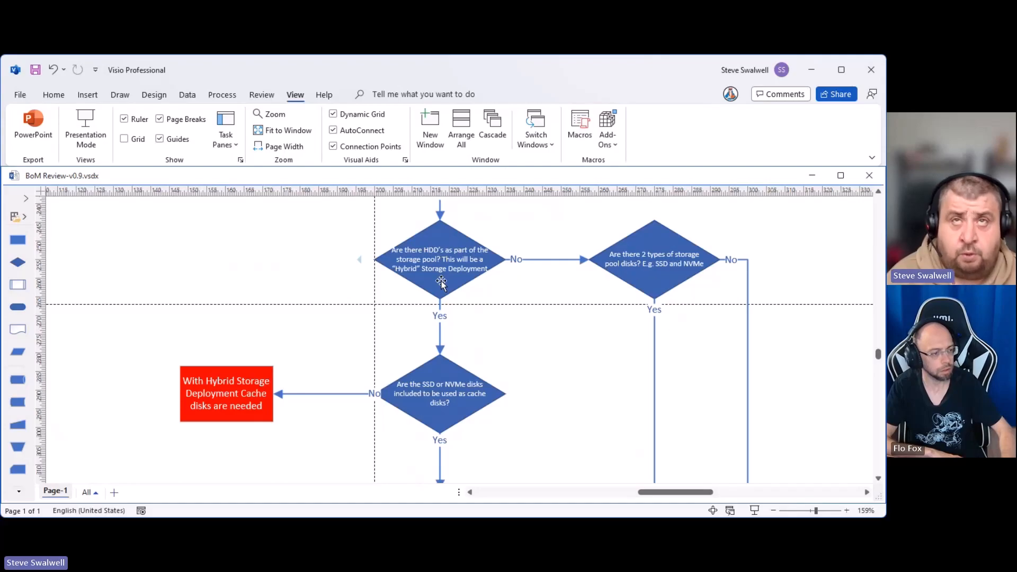
{"action": "mouse_move", "coordinate": [505, 388]}
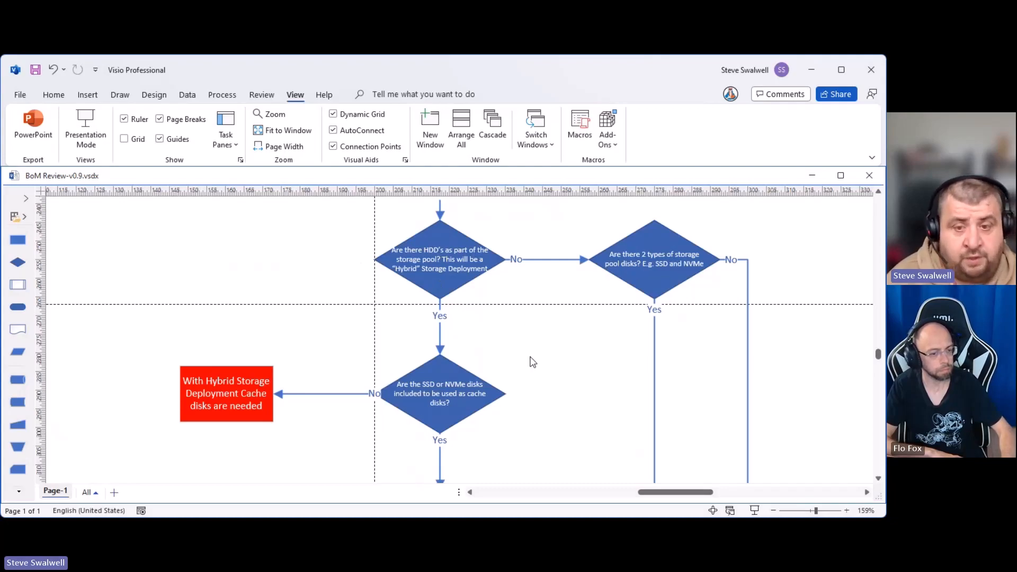
{"action": "mouse_move", "coordinate": [461, 397]}
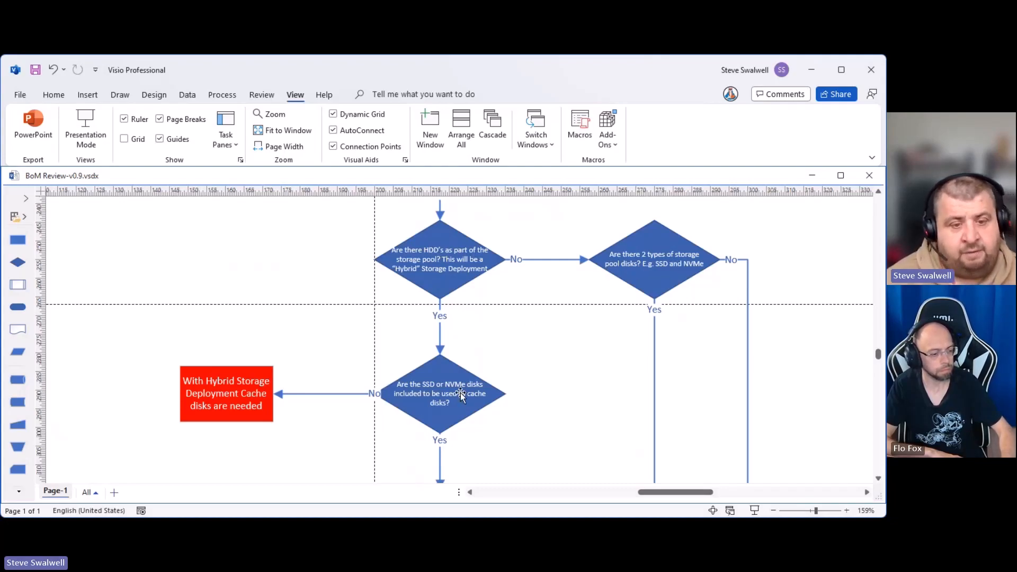
{"action": "mouse_move", "coordinate": [318, 444]}
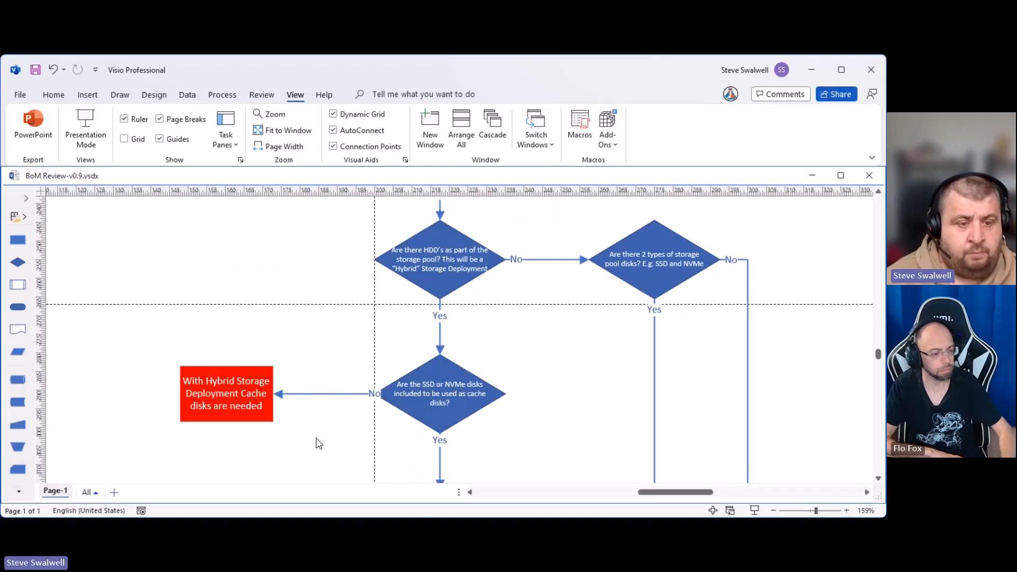
{"action": "mouse_move", "coordinate": [355, 427]}
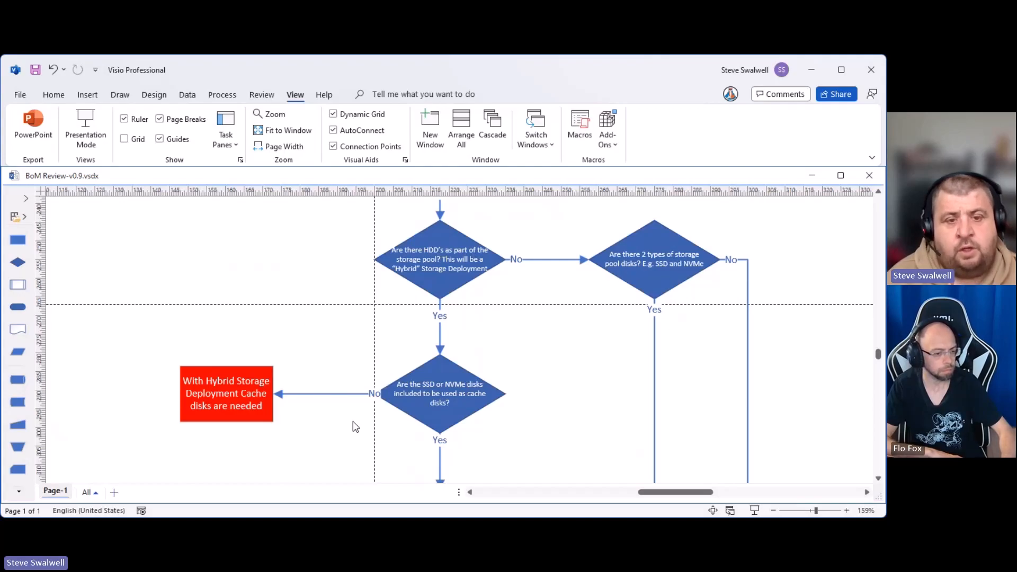
{"action": "mouse_move", "coordinate": [866, 375]}
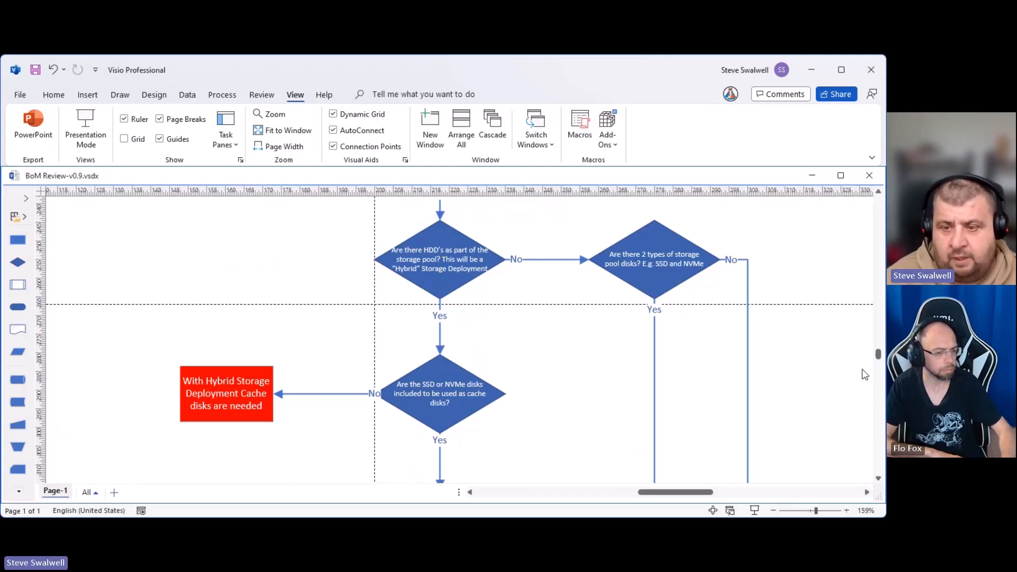
{"action": "scroll", "scroll_direction": "down", "scroll_amount": 3}
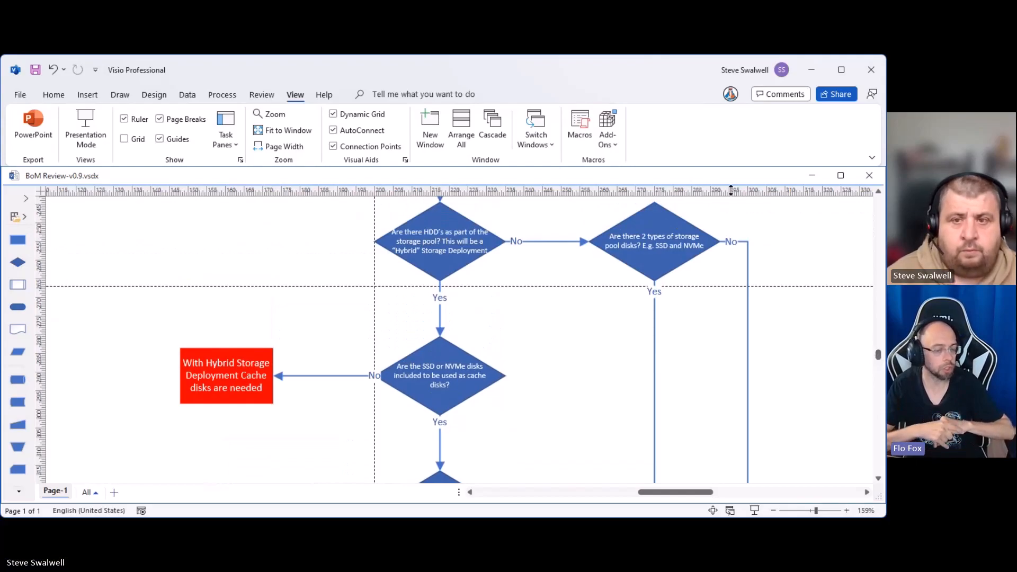
{"action": "mouse_move", "coordinate": [835, 271]}
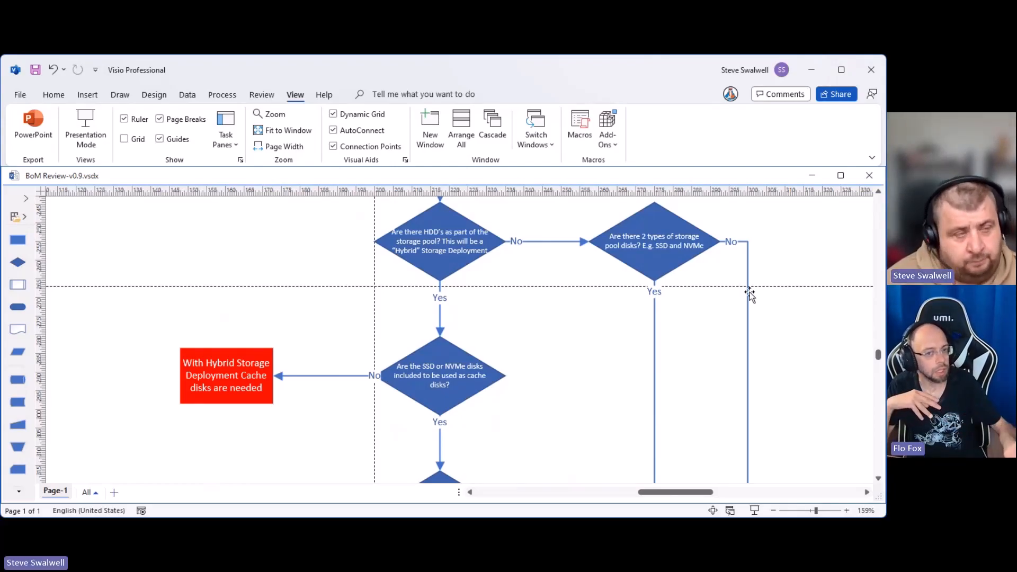
{"action": "mouse_move", "coordinate": [746, 286]}
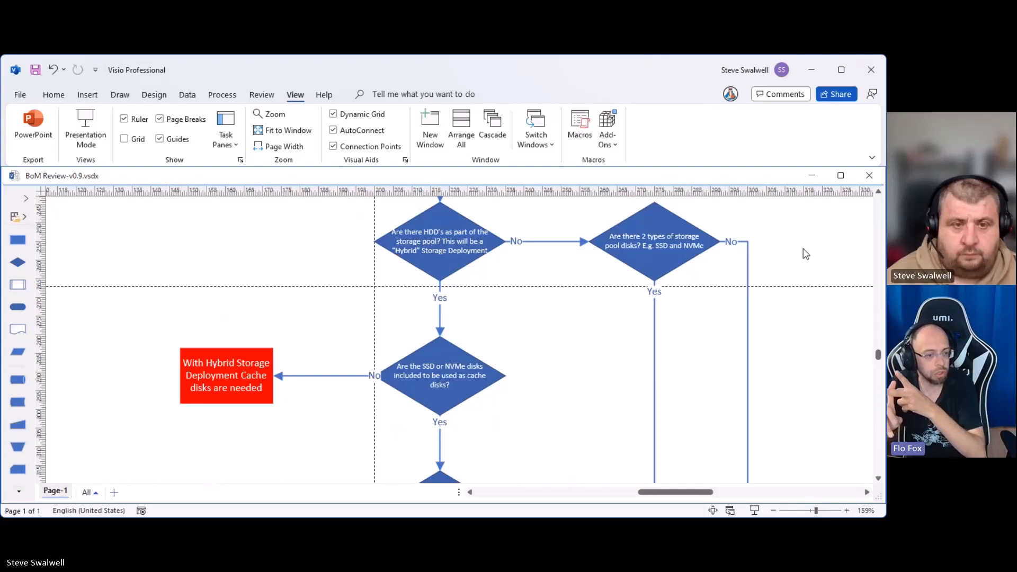
{"action": "mouse_move", "coordinate": [795, 260]}
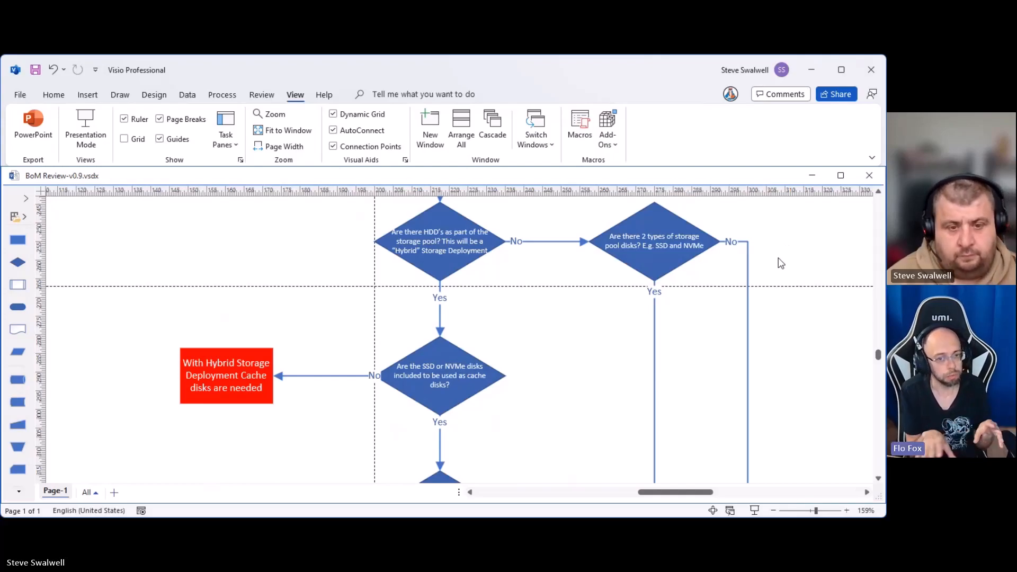
{"action": "mouse_move", "coordinate": [778, 259]}
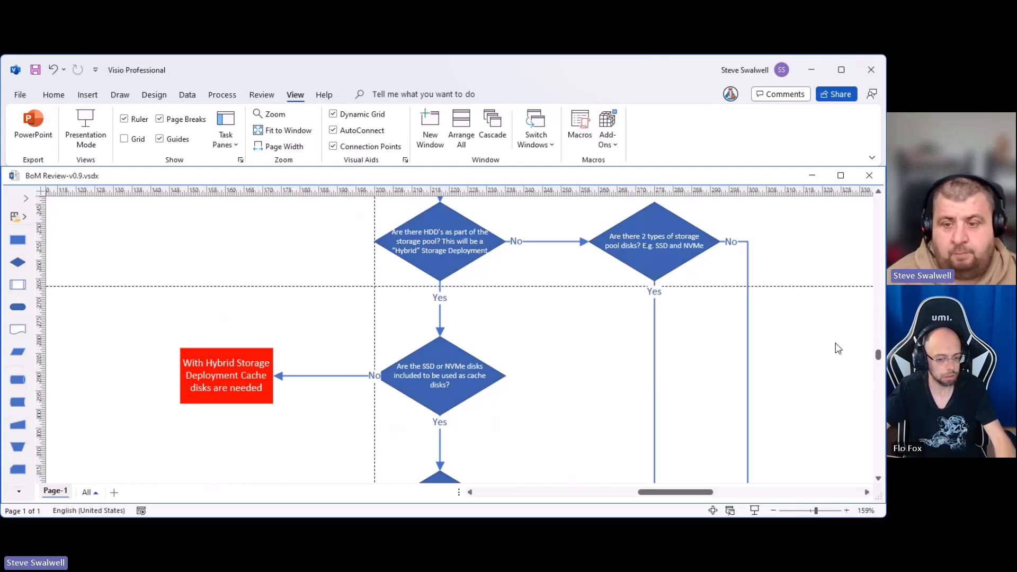
{"action": "scroll", "scroll_direction": "down", "scroll_amount": 3}
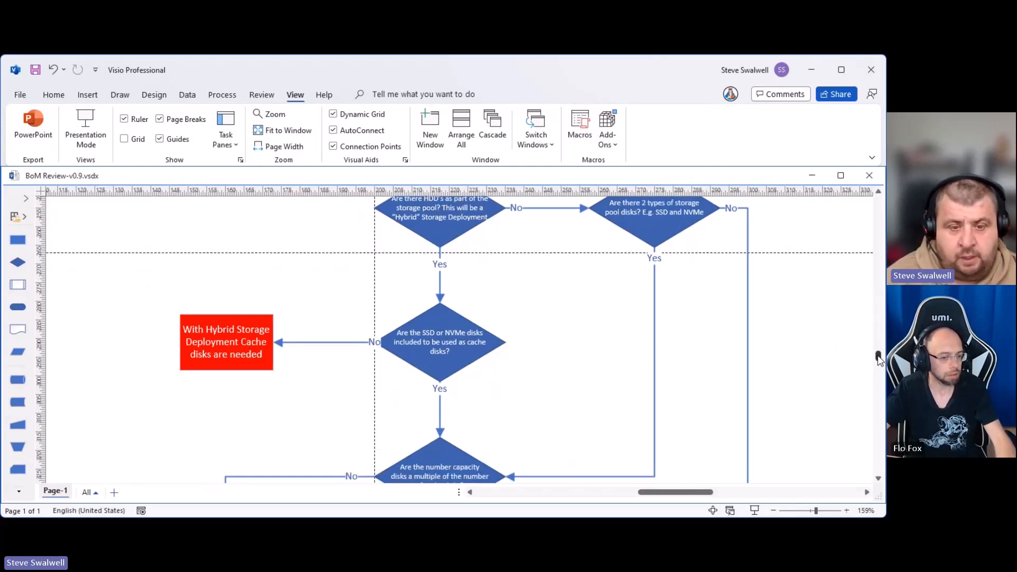
{"action": "scroll", "scroll_direction": "down", "scroll_amount": 3}
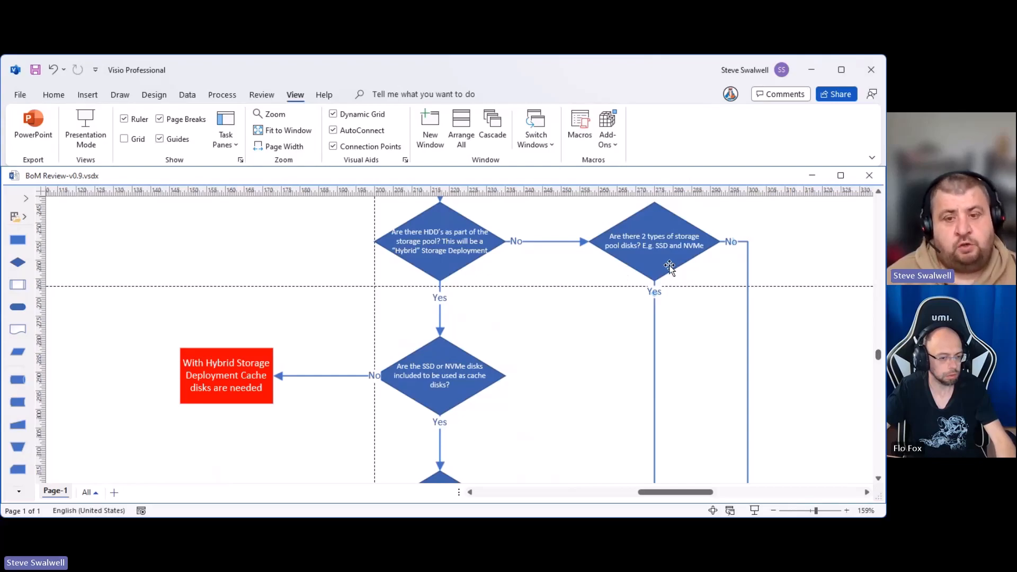
{"action": "mouse_move", "coordinate": [717, 272]}
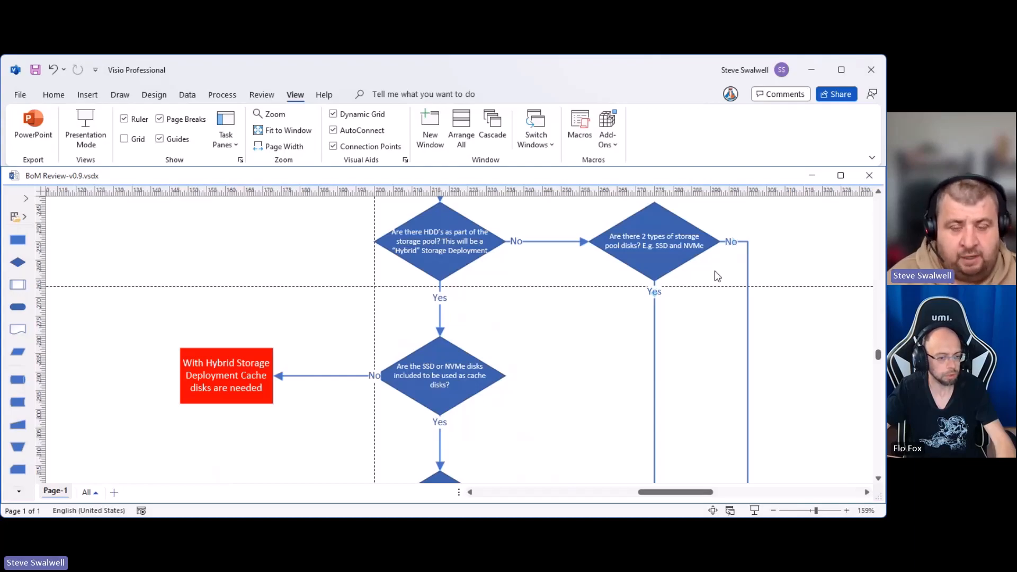
{"action": "mouse_move", "coordinate": [810, 349]}
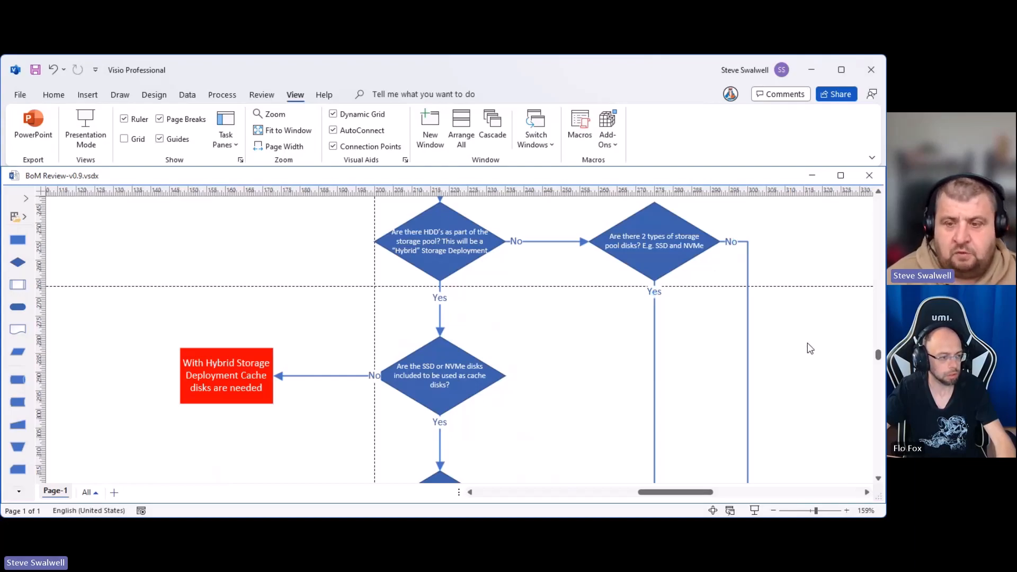
{"action": "mouse_move", "coordinate": [879, 356]}
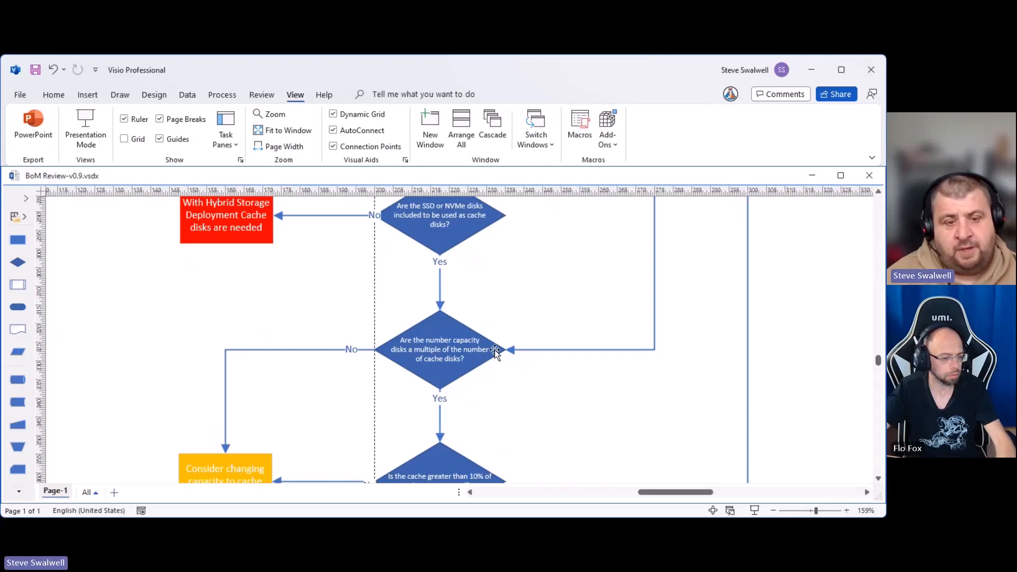
{"action": "mouse_move", "coordinate": [526, 399]}
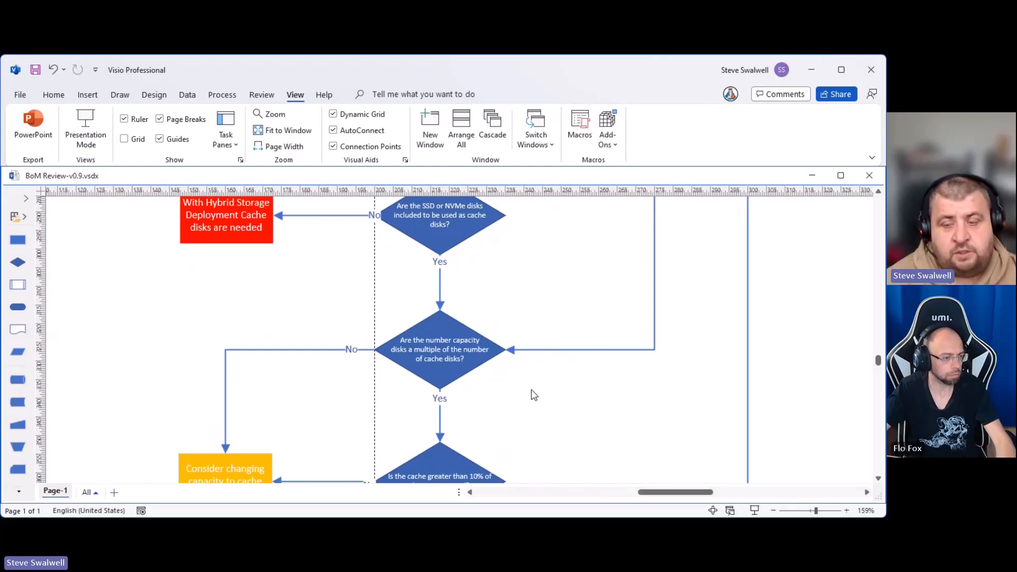
{"action": "mouse_move", "coordinate": [714, 398]}
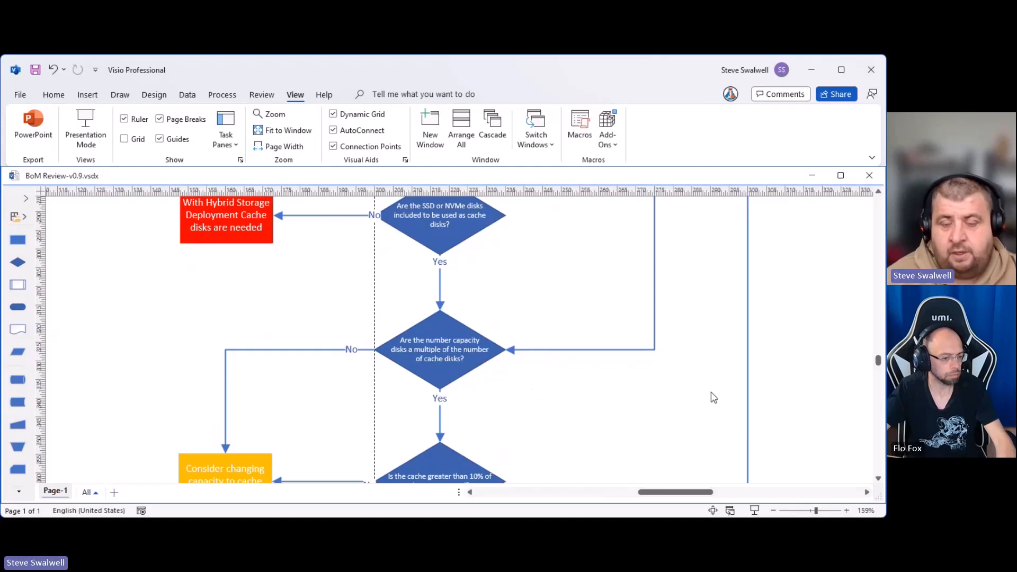
{"action": "mouse_move", "coordinate": [862, 370]}
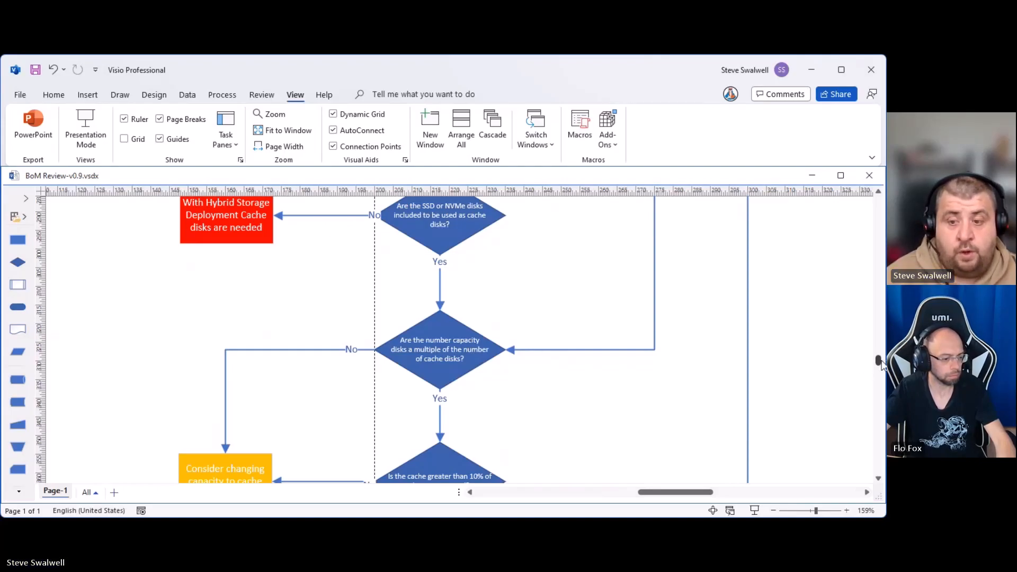
{"action": "scroll", "scroll_direction": "down", "scroll_amount": 3}
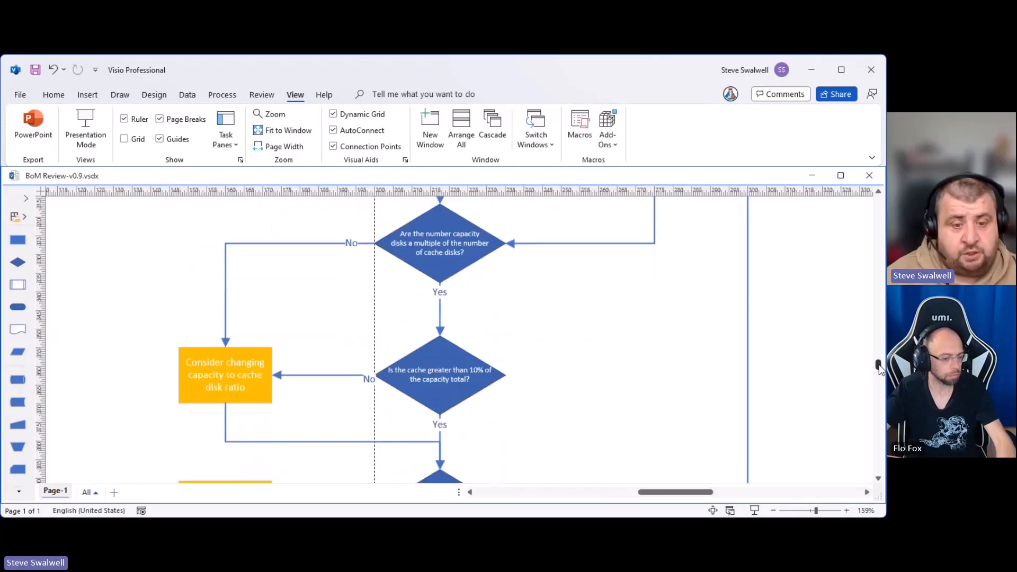
{"action": "scroll", "scroll_direction": "down", "scroll_amount": 3}
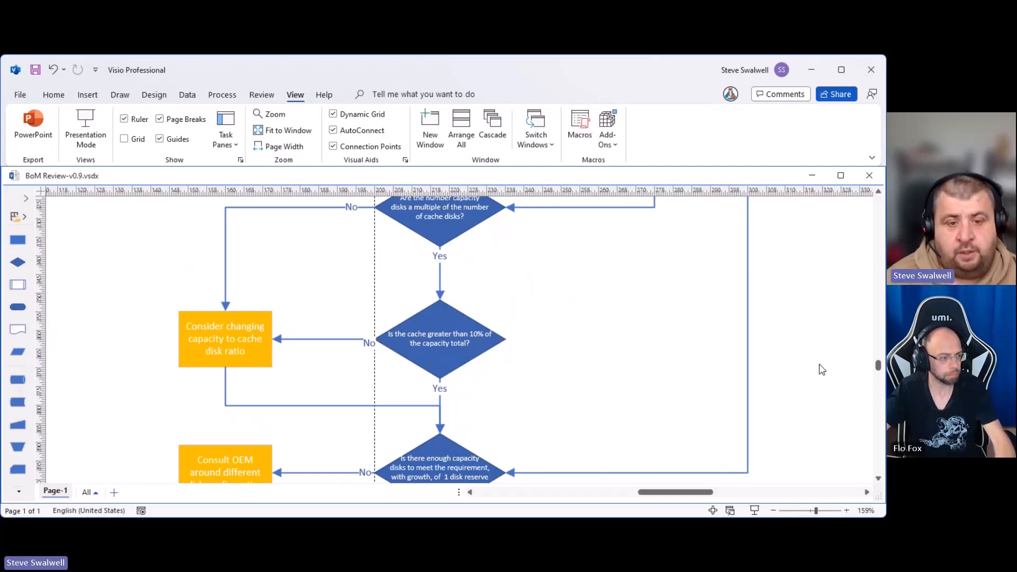
{"action": "mouse_move", "coordinate": [543, 371]}
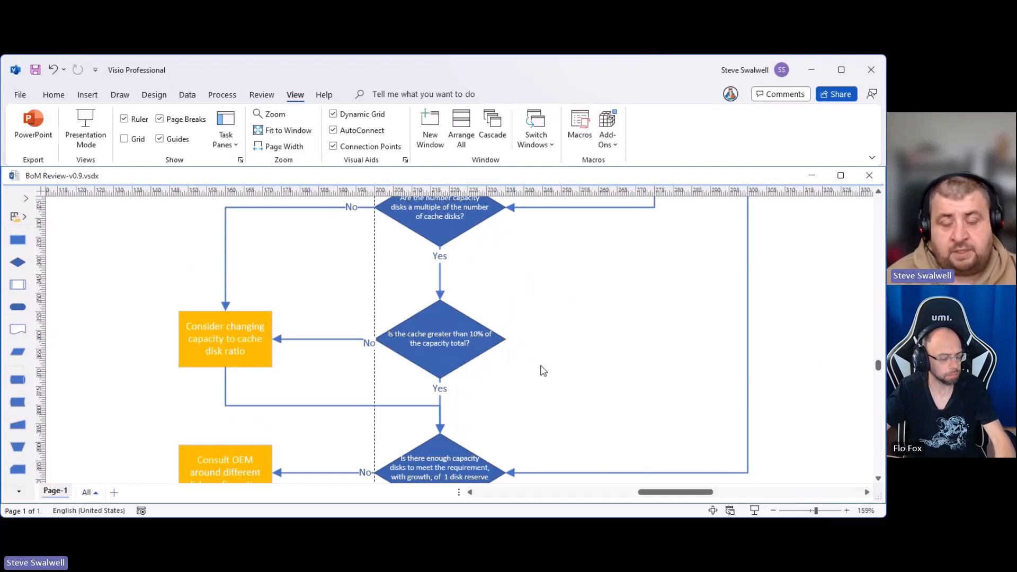
{"action": "scroll", "scroll_direction": "down", "scroll_amount": 3}
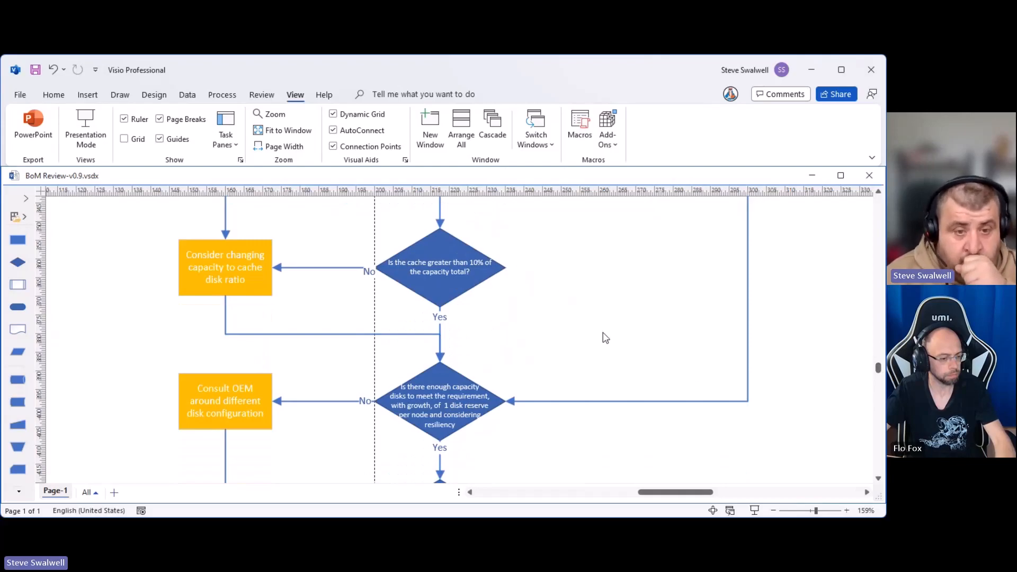
{"action": "mouse_move", "coordinate": [552, 309]}
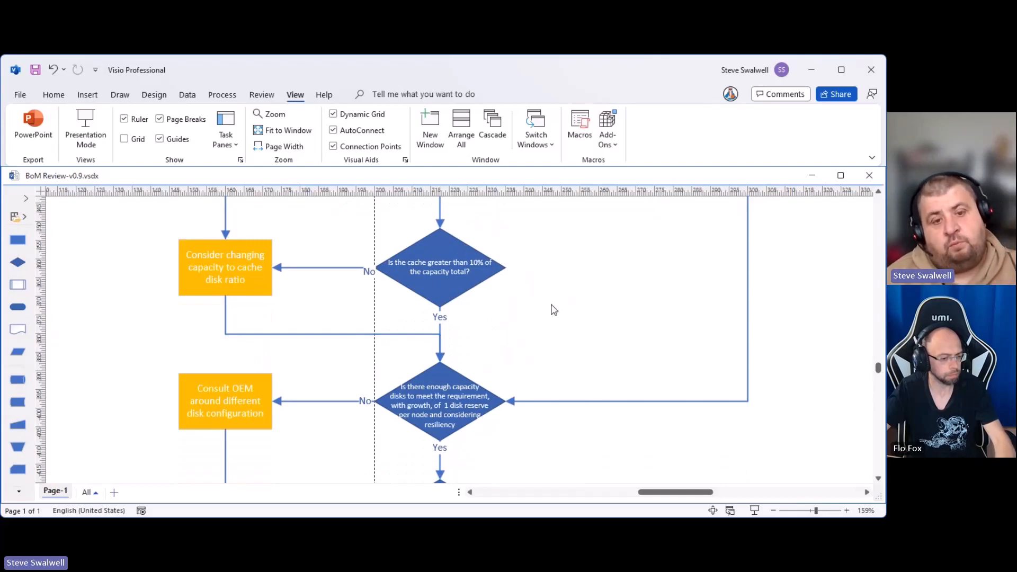
{"action": "mouse_move", "coordinate": [452, 344]}
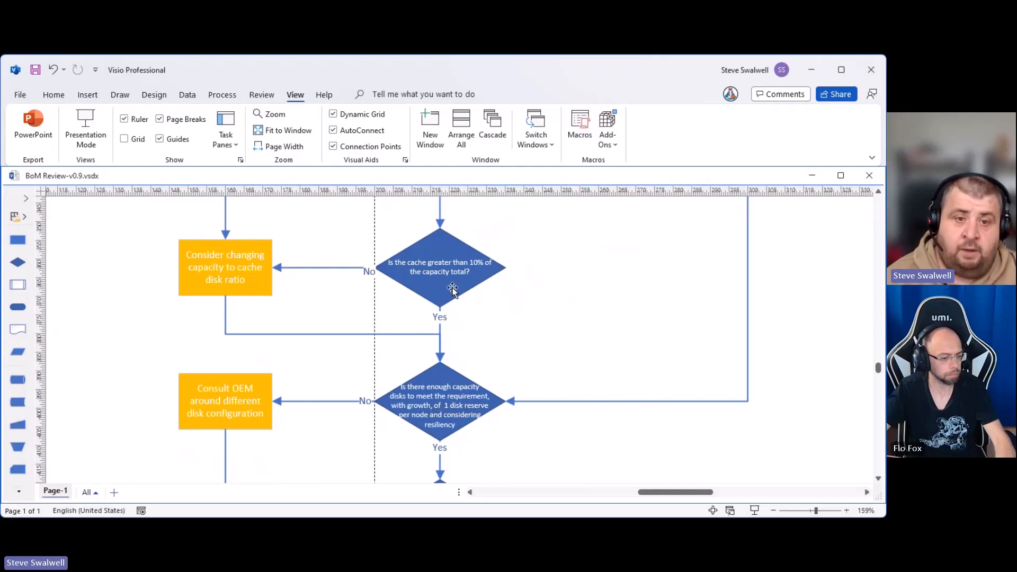
{"action": "mouse_move", "coordinate": [532, 309]}
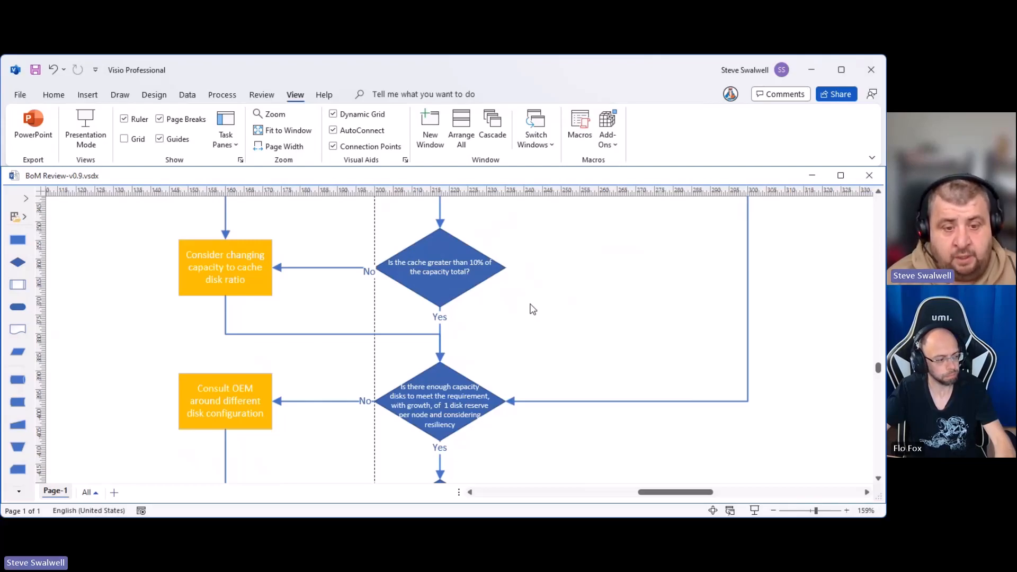
{"action": "mouse_move", "coordinate": [543, 338]}
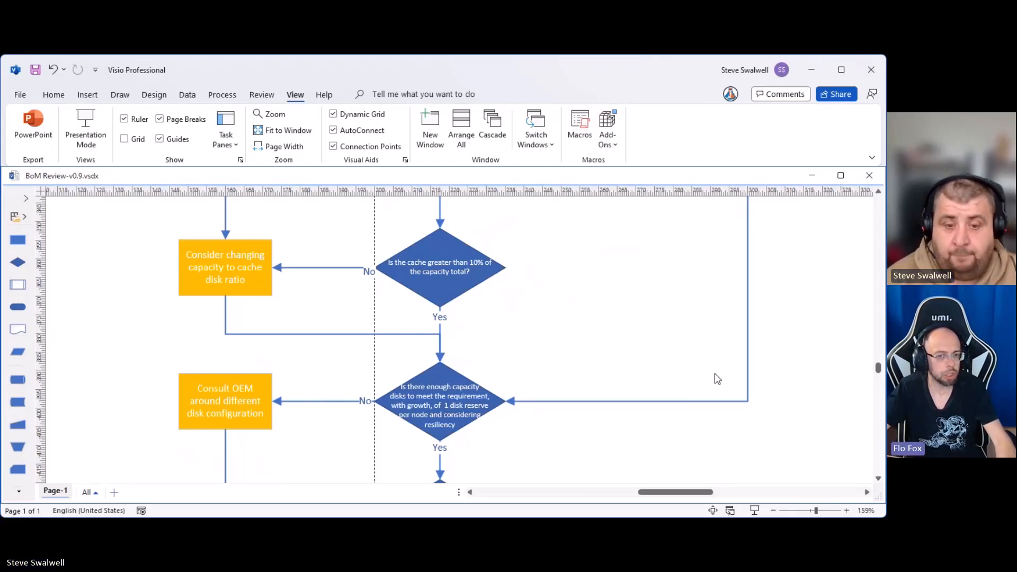
{"action": "mouse_move", "coordinate": [705, 361]}
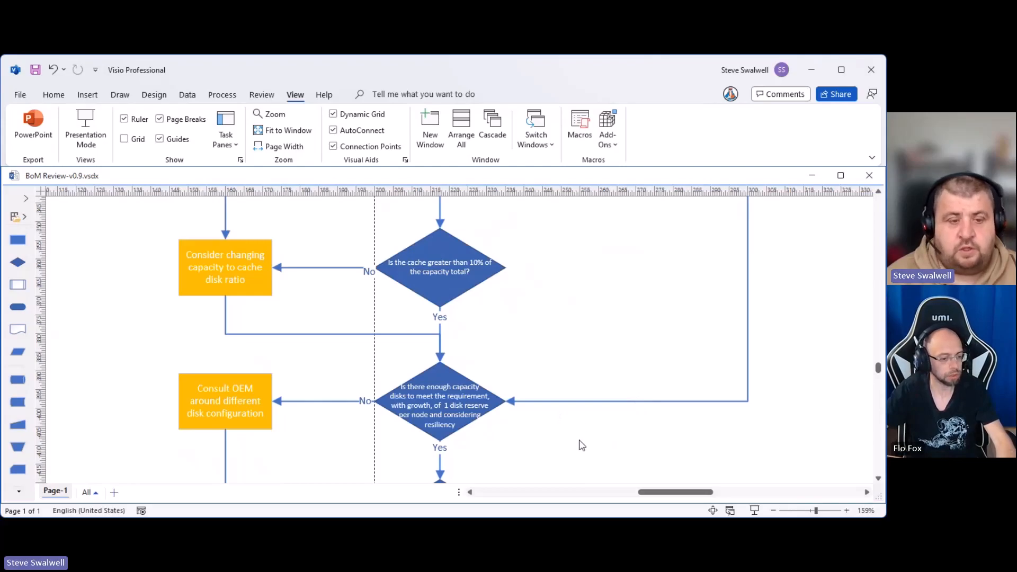
{"action": "mouse_move", "coordinate": [516, 439]}
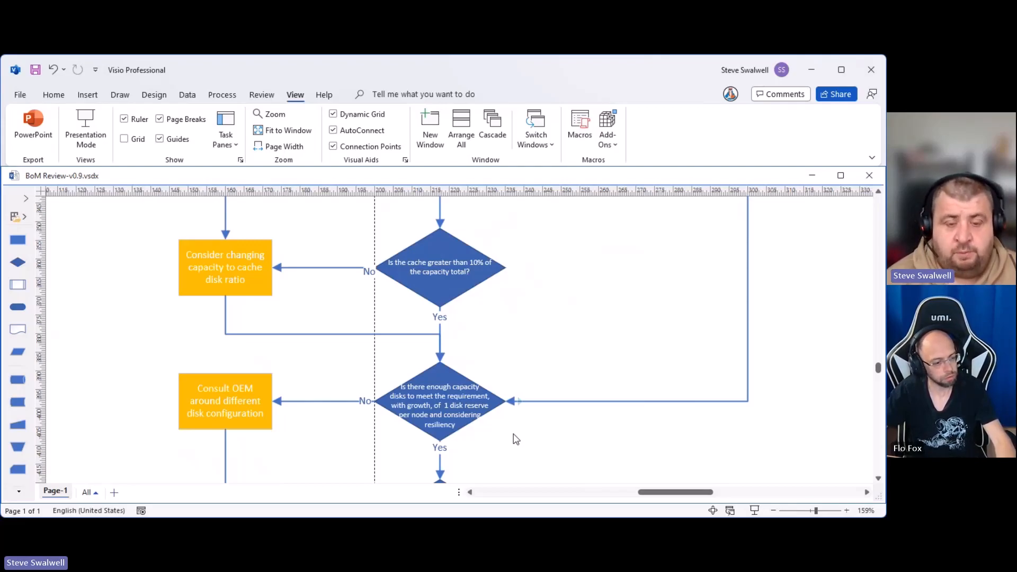
{"action": "mouse_move", "coordinate": [796, 407]}
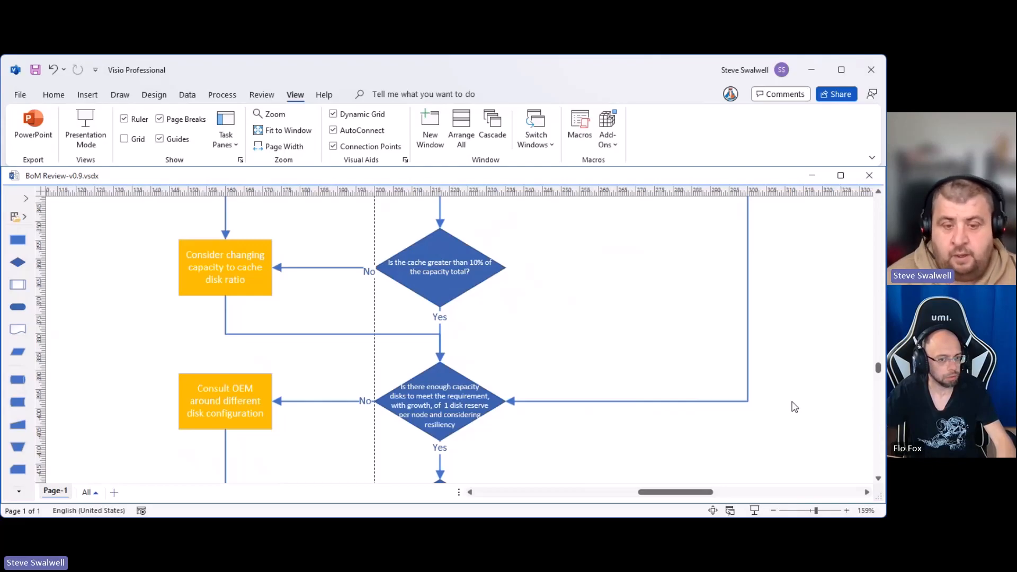
{"action": "scroll", "scroll_direction": "down", "scroll_amount": 3}
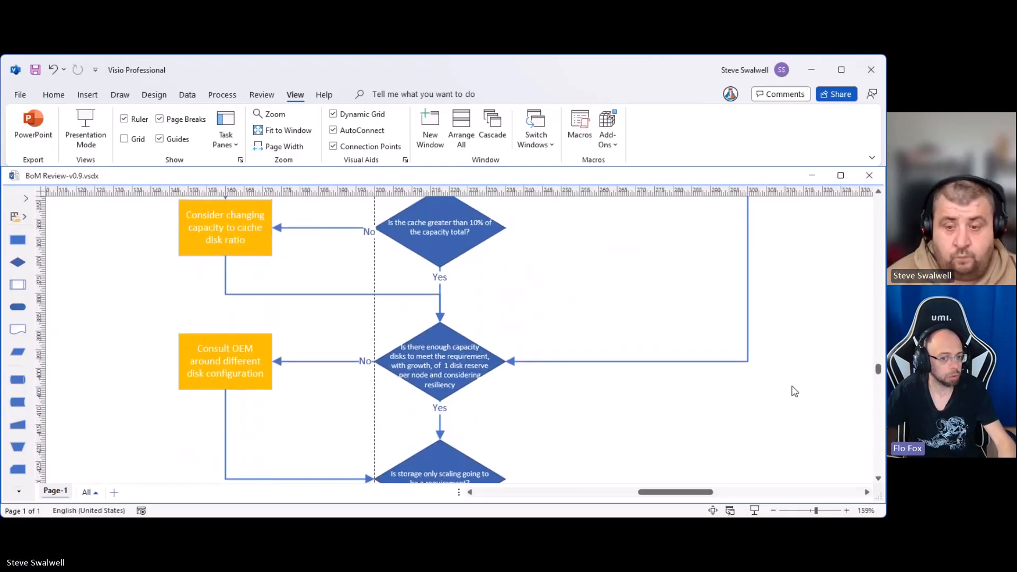
{"action": "scroll", "scroll_direction": "down", "scroll_amount": 3}
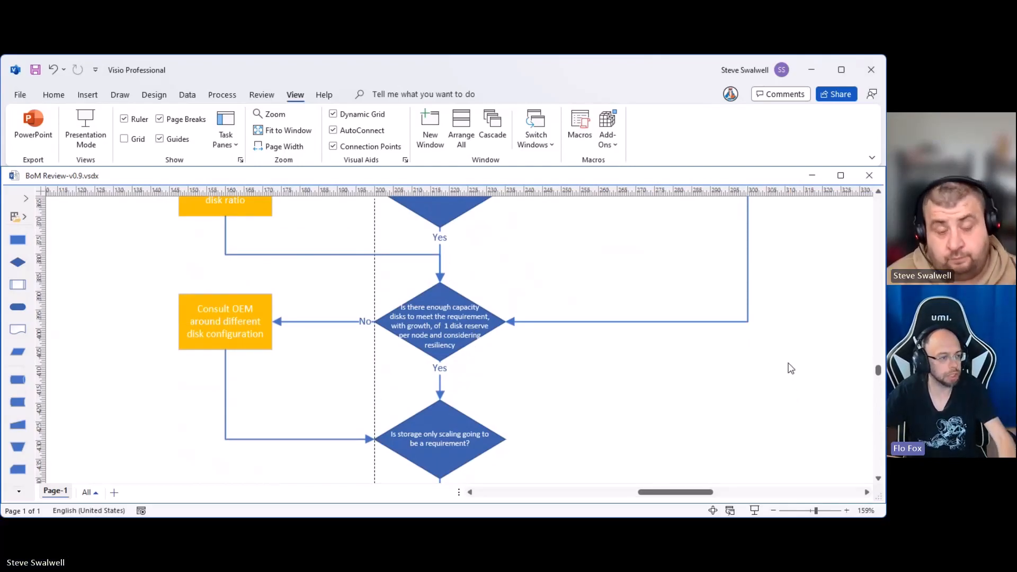
{"action": "mouse_move", "coordinate": [801, 365]}
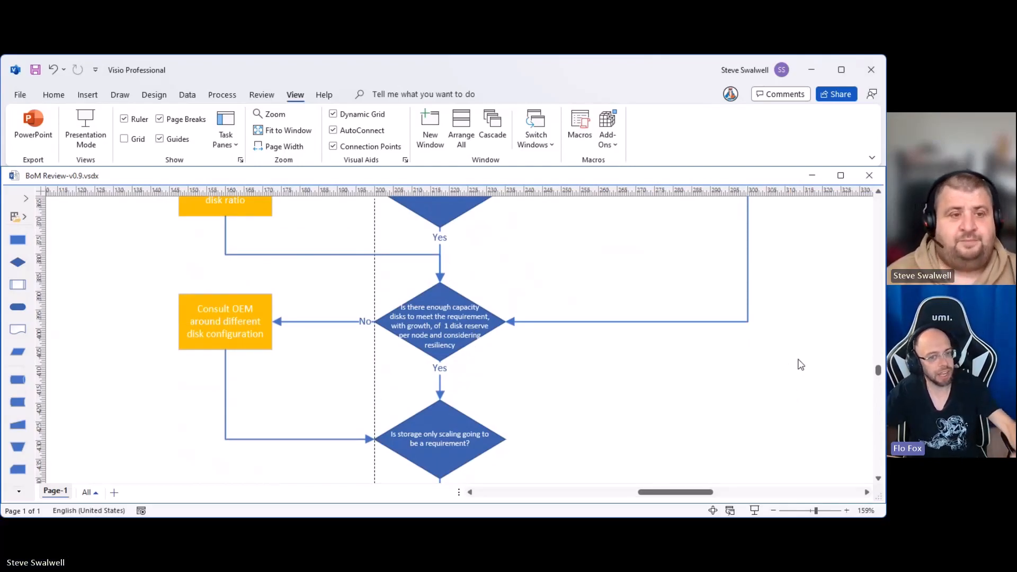
{"action": "mouse_move", "coordinate": [792, 361]}
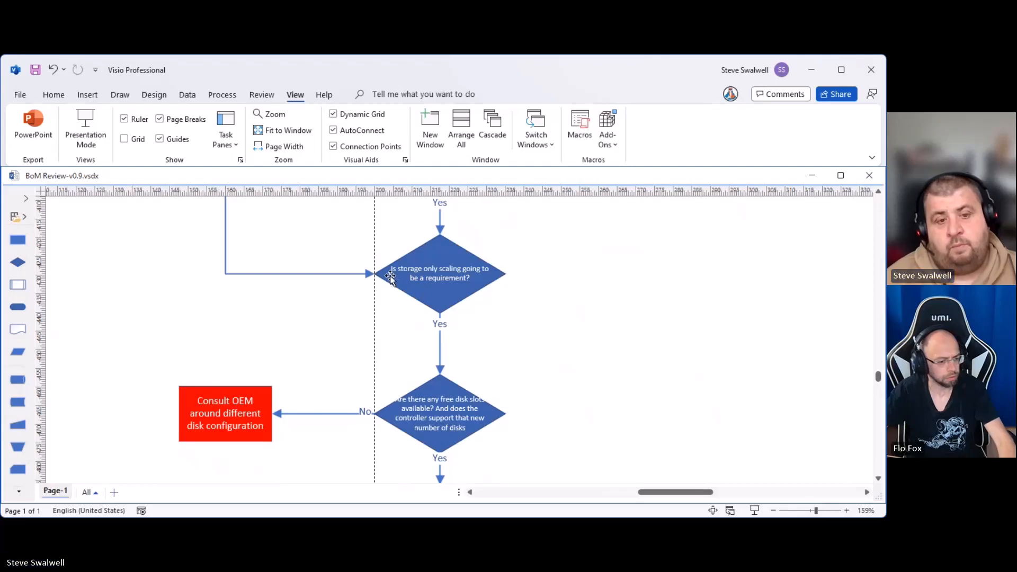
{"action": "mouse_move", "coordinate": [569, 319]}
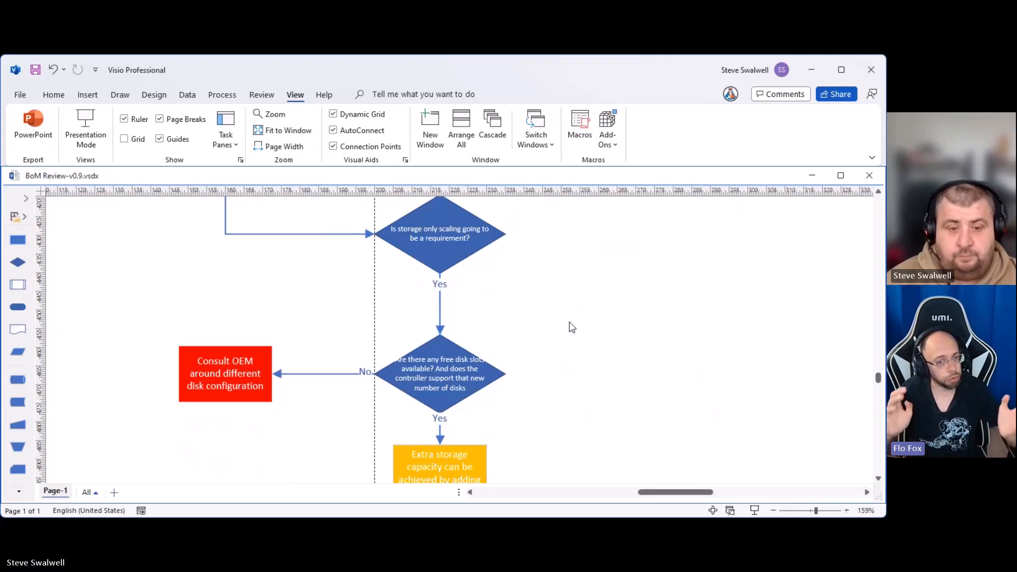
{"action": "scroll", "scroll_direction": "down", "scroll_amount": 3}
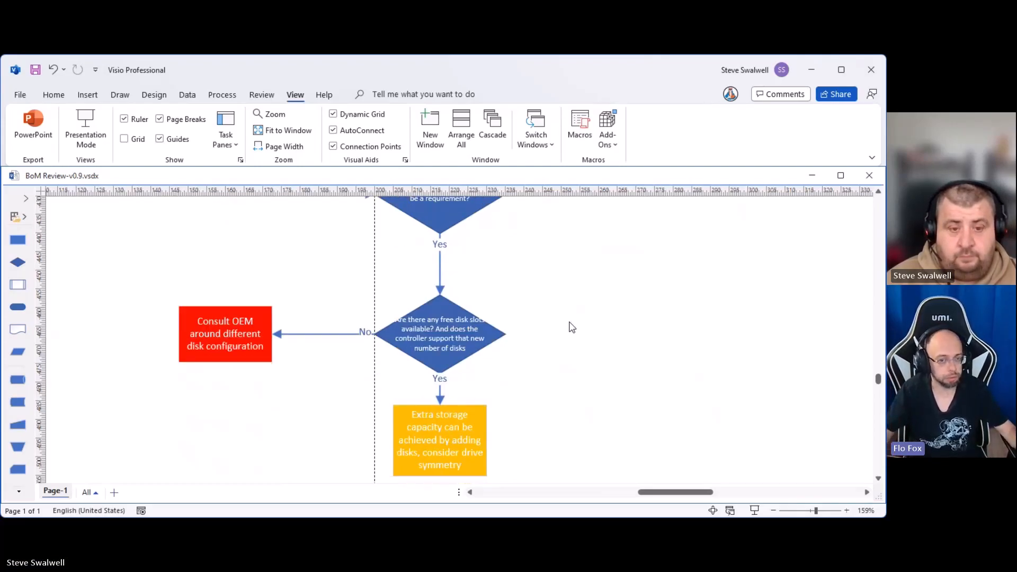